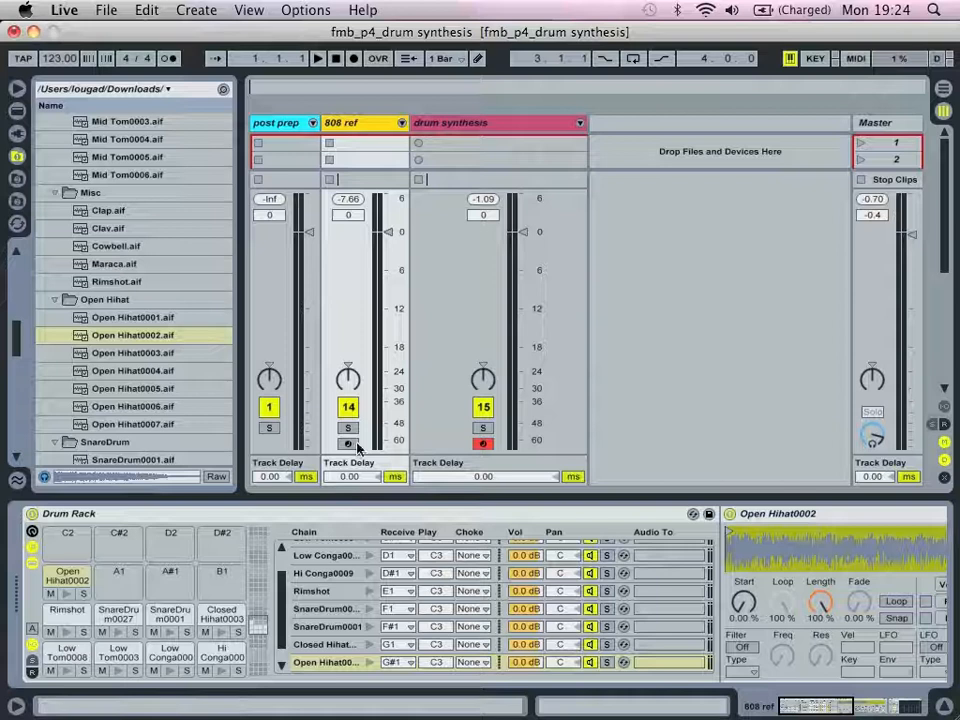
Step: Arm the 808 ref track to audition its open hi-hat sample
{"action": "left_click", "coordinate": [349, 443]}
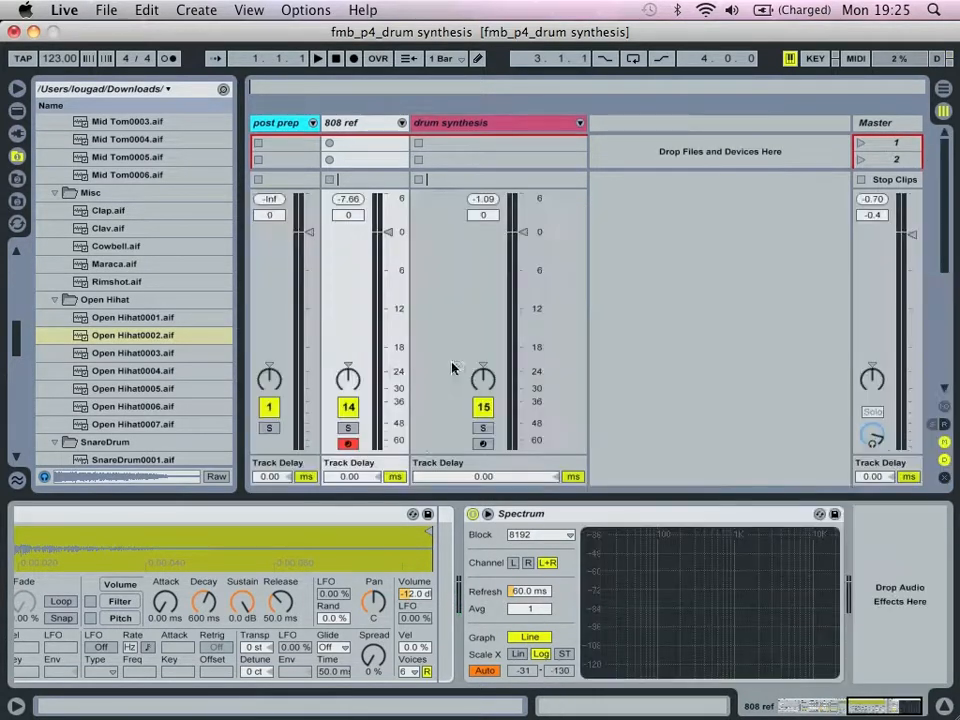
Step: Show Live's built-in devices and expand Operator > Drums > Kit-808 presets
{"action": "left_click", "coordinate": [348, 444]}
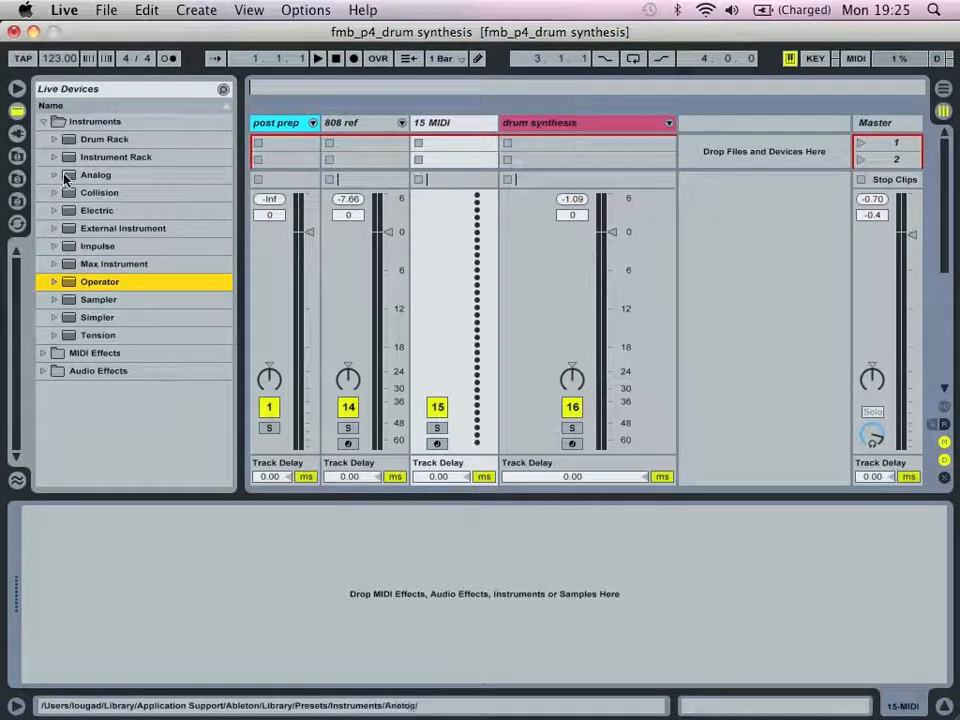
{"action": "left_click", "coordinate": [54, 281]}
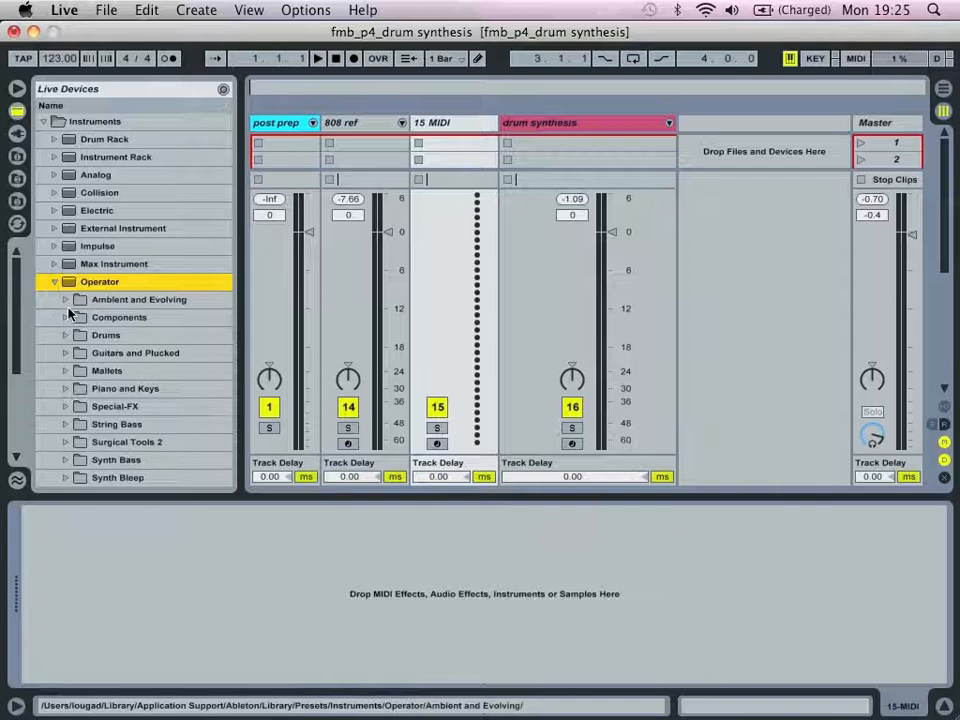
{"action": "left_click", "coordinate": [80, 335]}
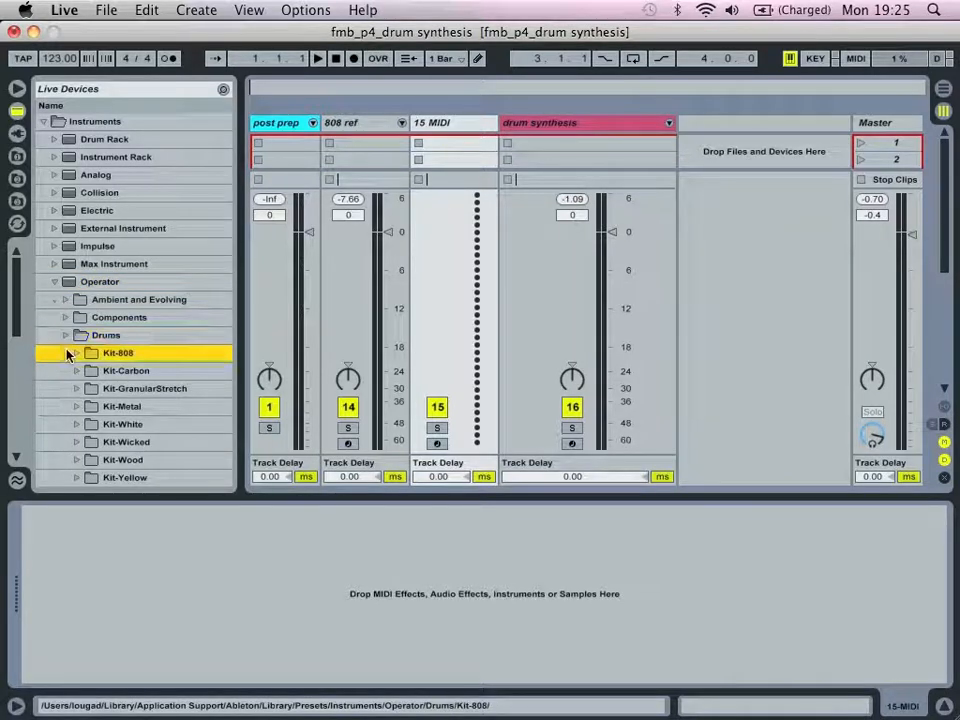
{"action": "left_click", "coordinate": [77, 352]}
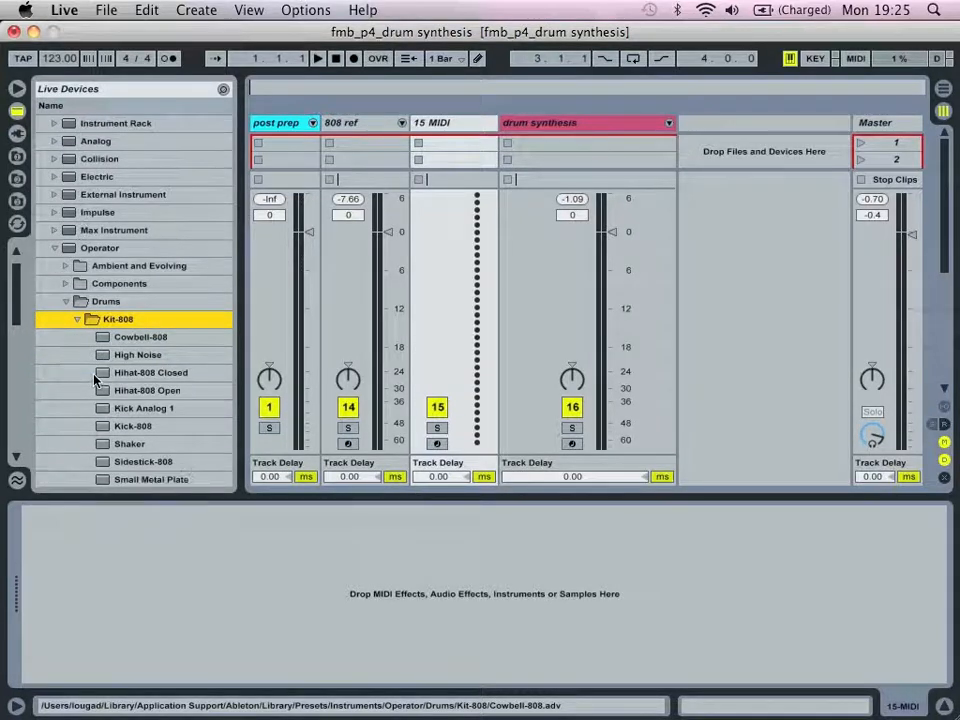
{"action": "mouse_move", "coordinate": [148, 372]}
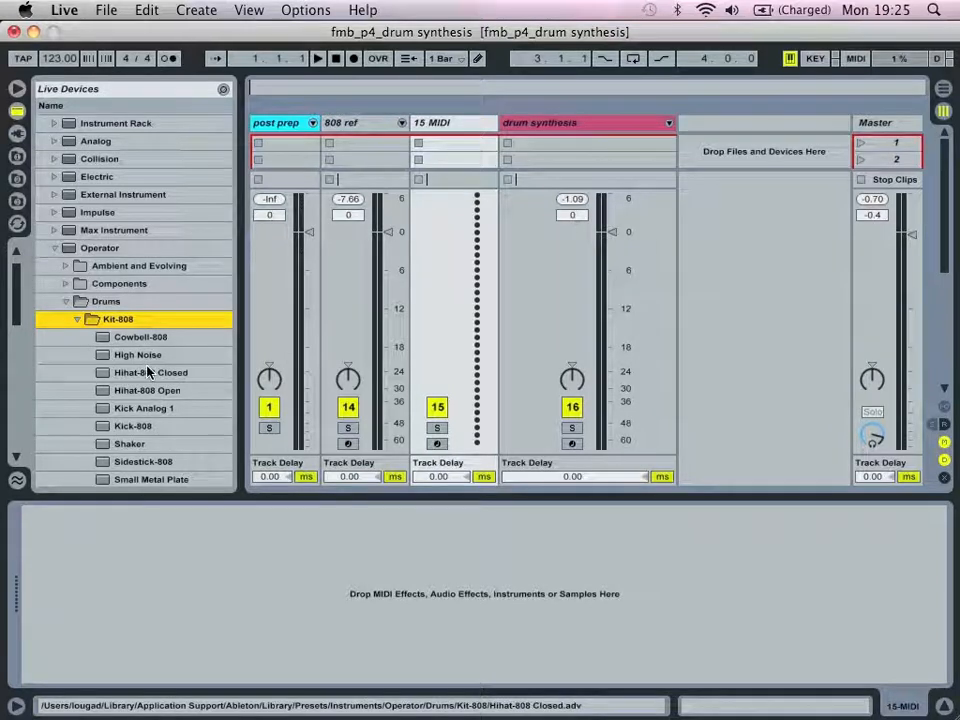
Step: Load the Hihat-808 Closed preset onto the track and view its pitch envelope
{"action": "left_click", "coordinate": [150, 372]}
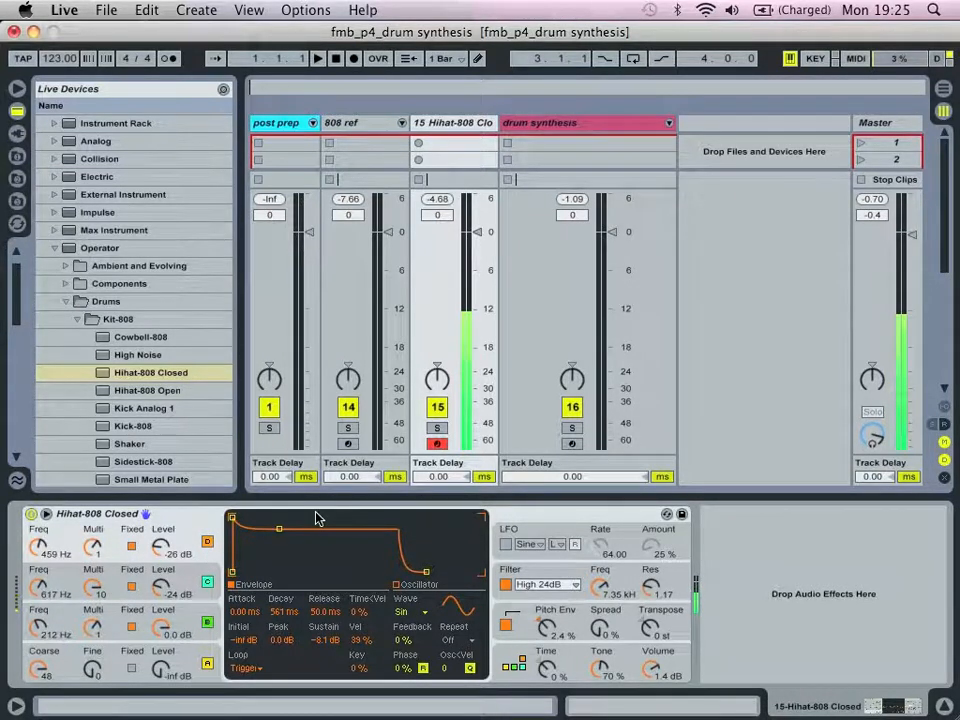
{"action": "left_click", "coordinate": [408, 584]}
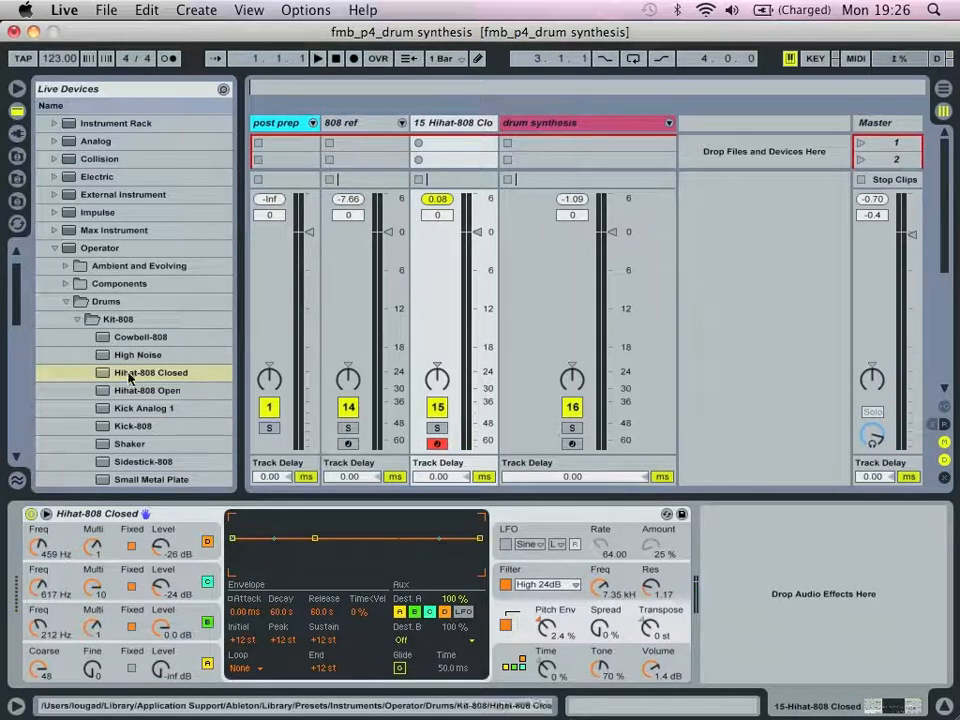
Step: Preview the Hihat-808 Closed preset from the browser
{"action": "left_click", "coordinate": [147, 390]}
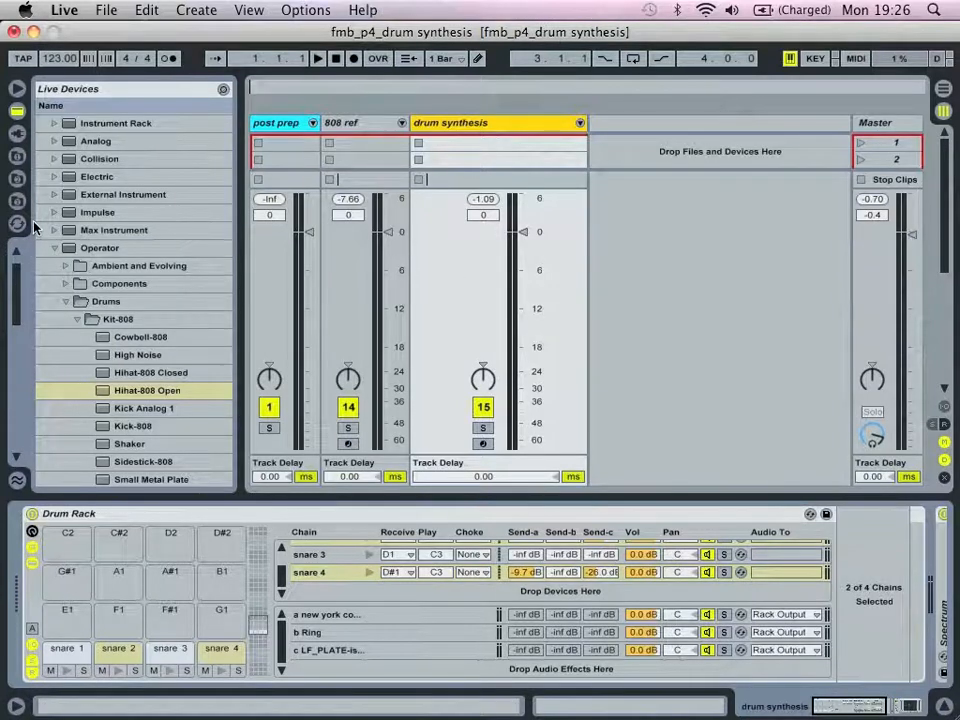
Step: Collapse the Operator preset folder and place a default Operator on pad E1
{"action": "left_click", "coordinate": [54, 247]}
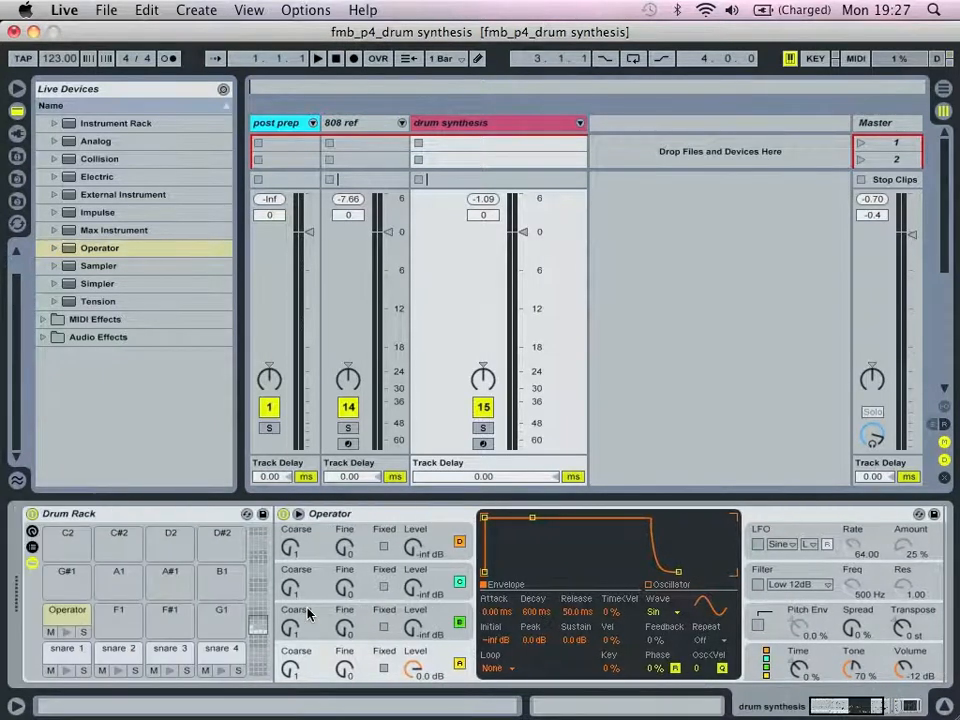
{"action": "left_click", "coordinate": [483, 443]}
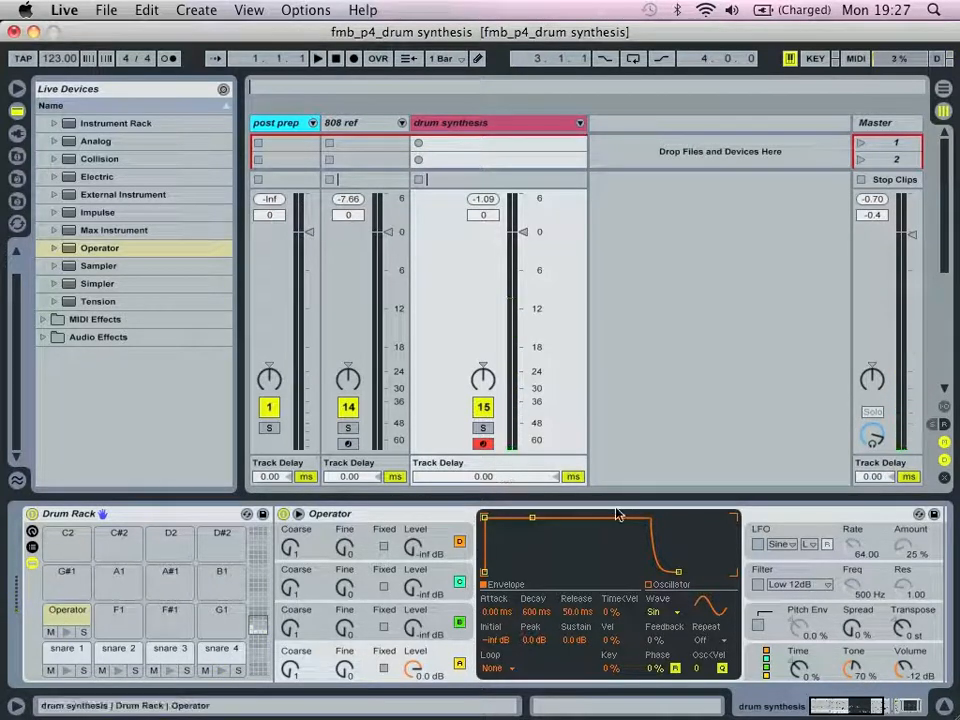
{"action": "left_click", "coordinate": [67, 610]}
{"action": "type", "text": "closed hh 1"}
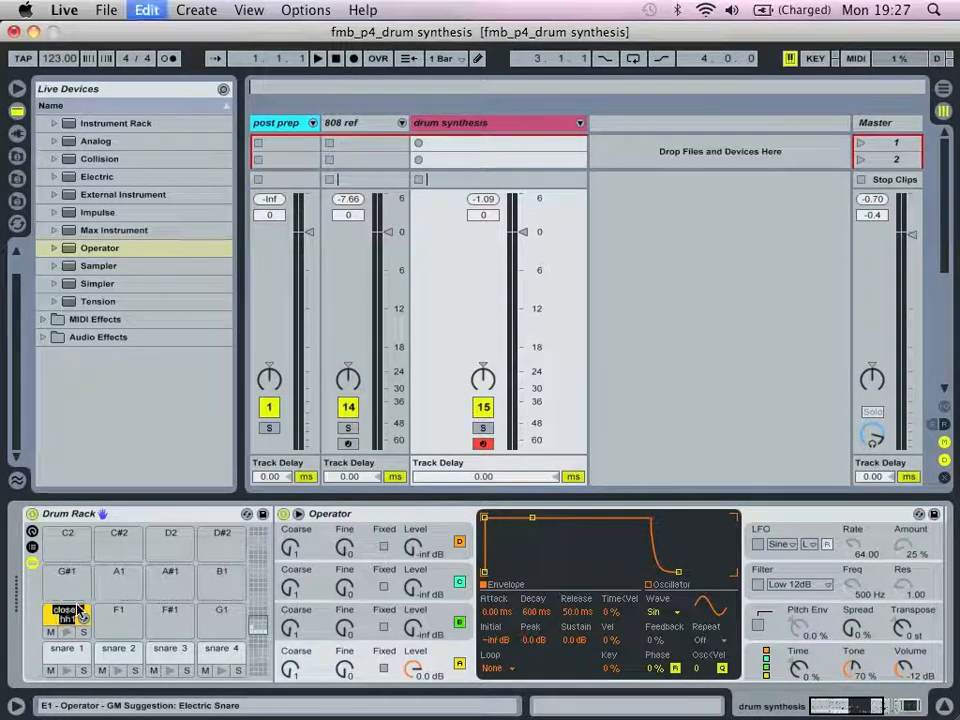
Step: Rename the new E1 pad to 'closed hh1'
{"action": "left_click", "coordinate": [66, 614]}
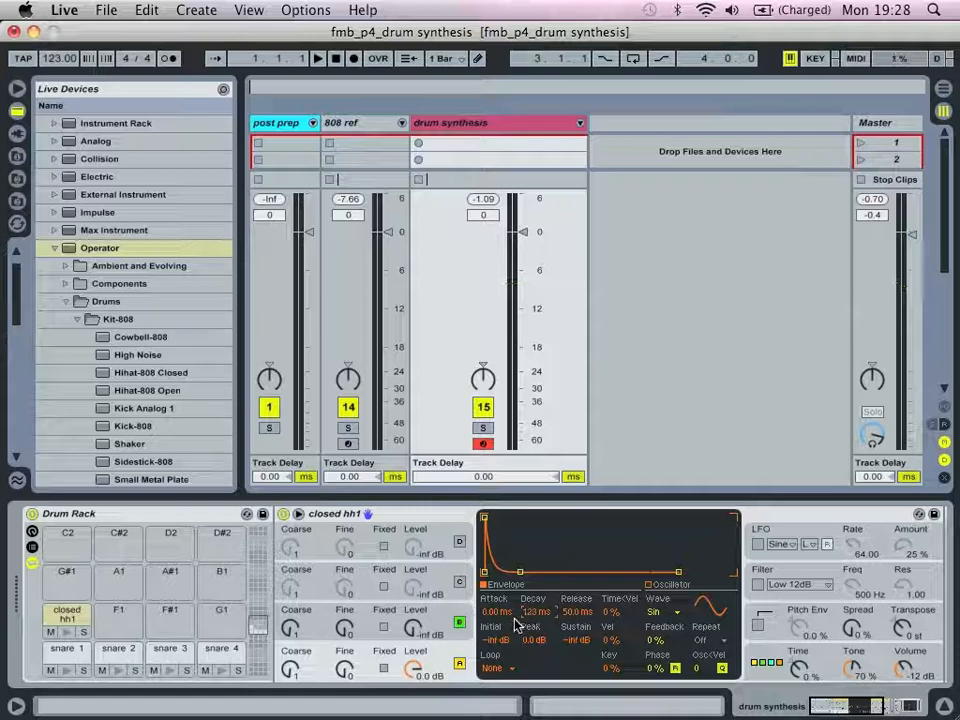
Step: Give the oscillator a White Noise waveform
{"action": "left_click", "coordinate": [658, 611]}
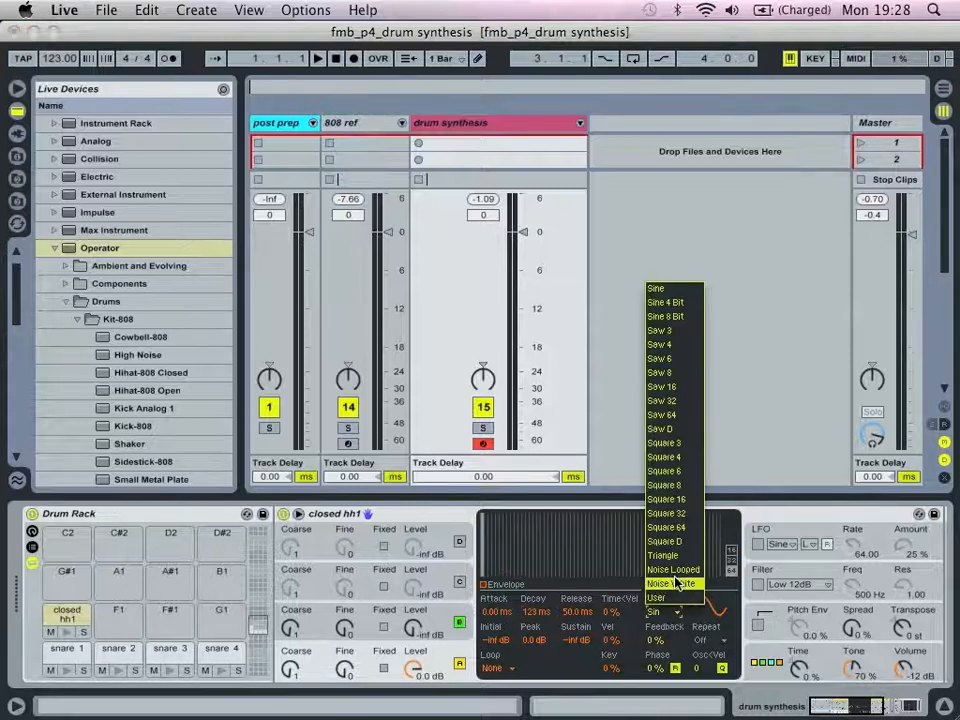
{"action": "left_click", "coordinate": [673, 583]}
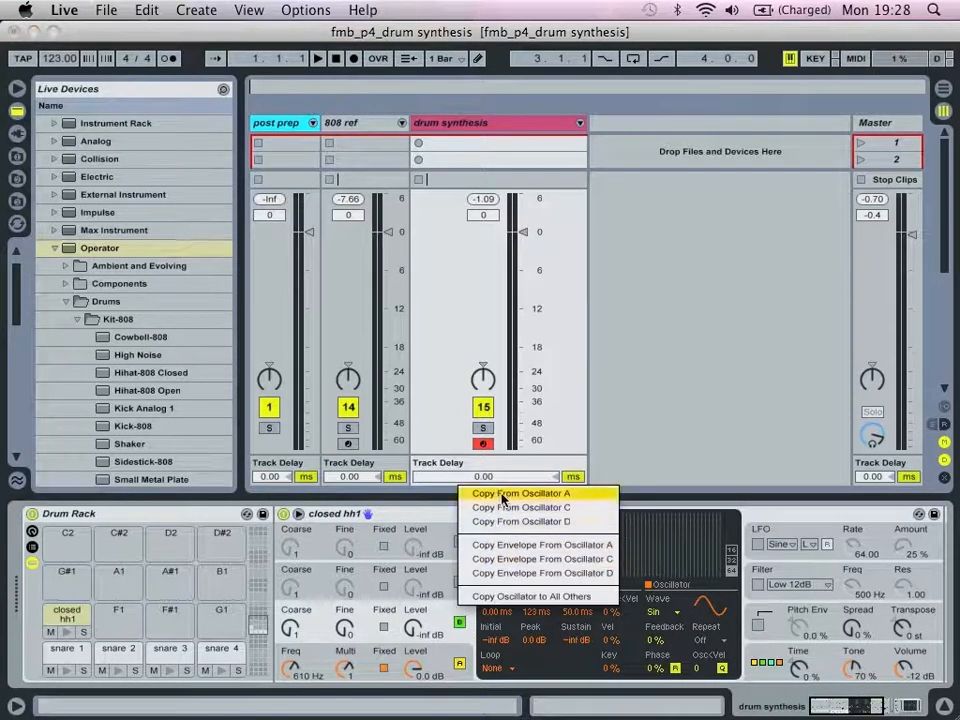
Step: Copy oscillator A's fixed-frequency settings into oscillator B
{"action": "left_click", "coordinate": [520, 492]}
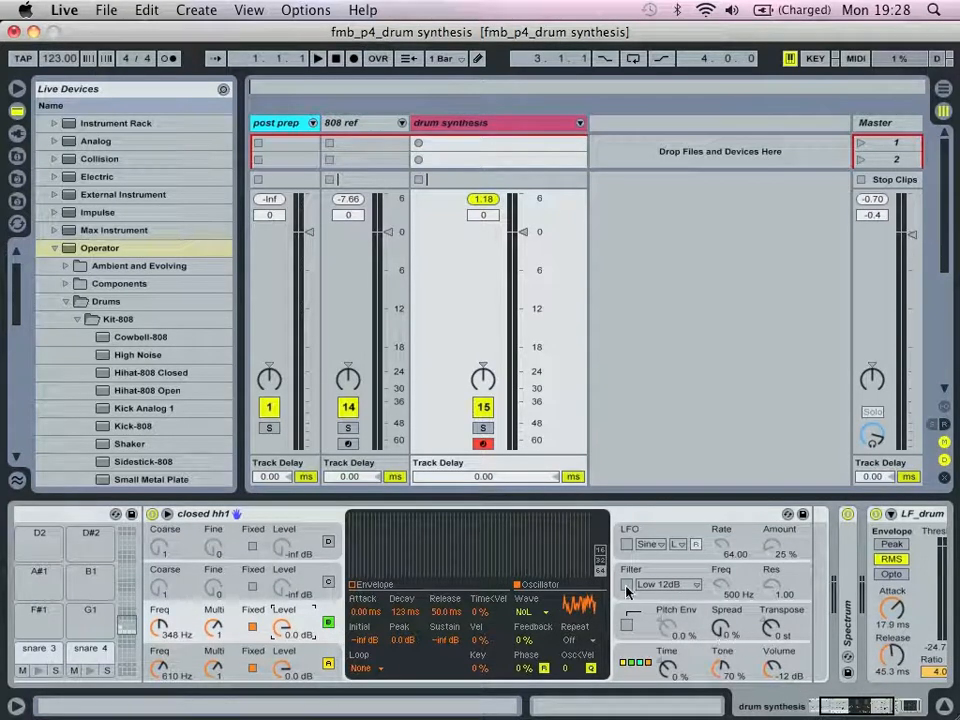
{"action": "left_click", "coordinate": [668, 584]}
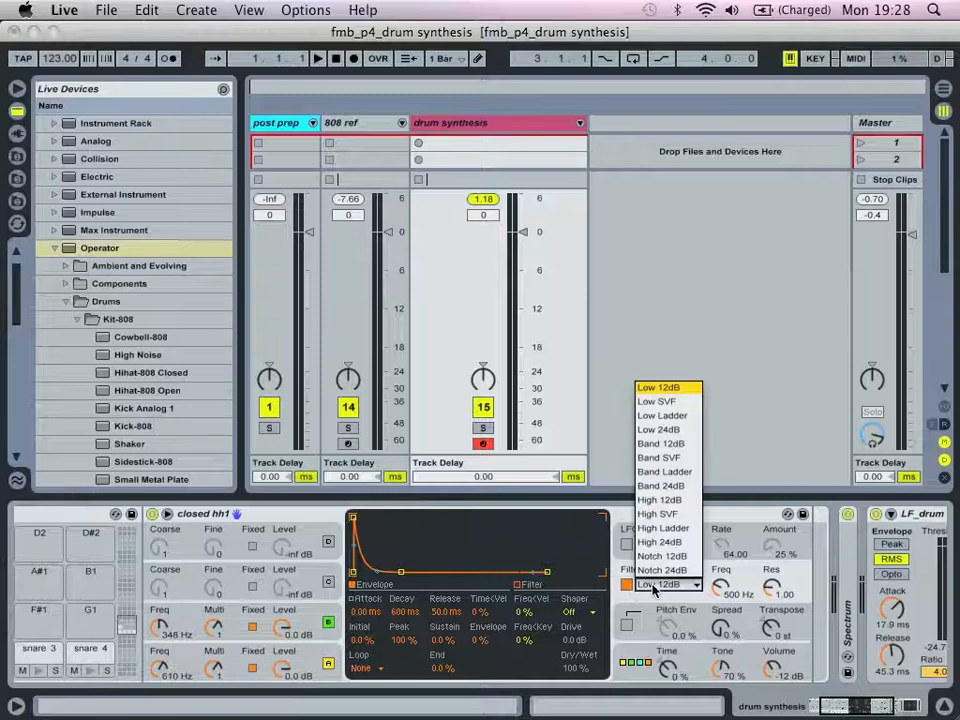
{"action": "mouse_move", "coordinate": [660, 541]}
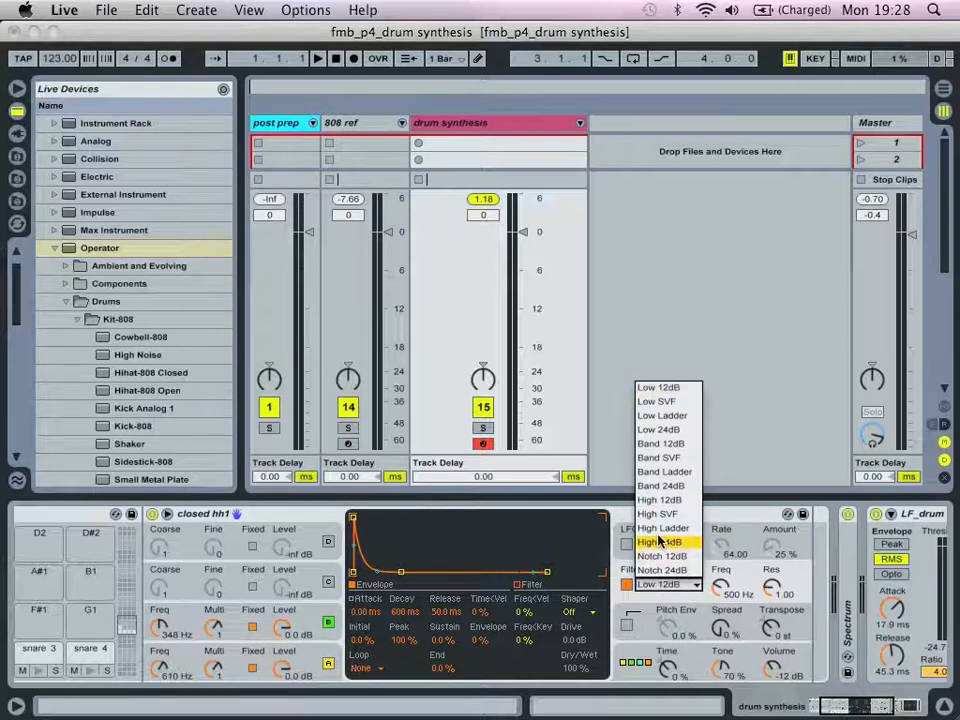
Step: Choose the High 24dB filter type for the closed hh1 Operator
{"action": "left_click", "coordinate": [660, 527]}
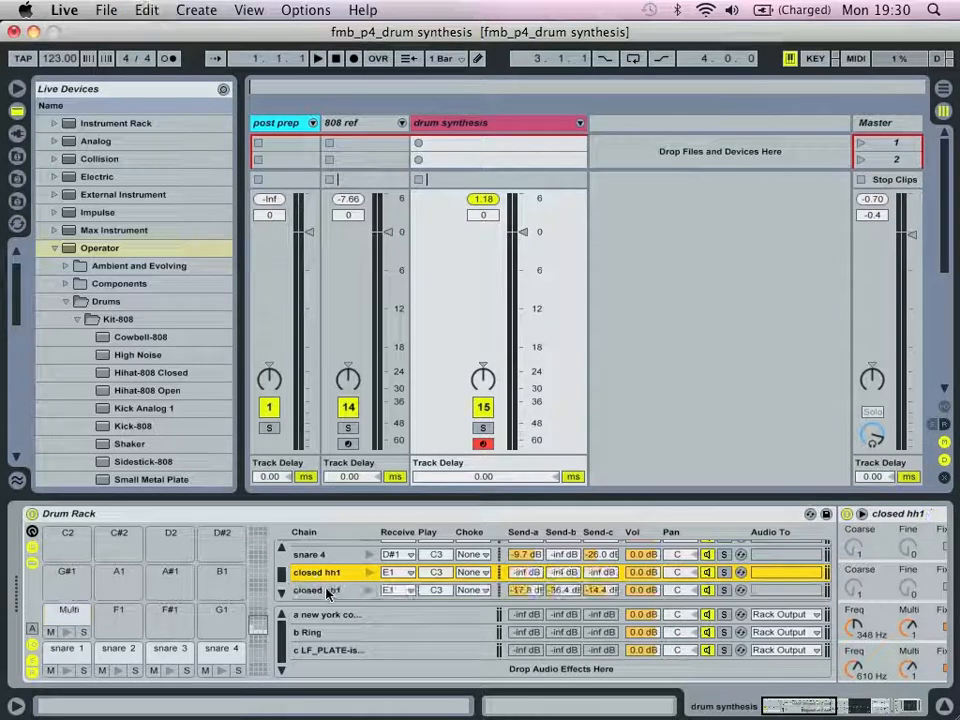
Step: Select the duplicated hi-hat chain to rename it closed hh2
{"action": "left_click", "coordinate": [398, 589]}
{"action": "type", "text": "2"}
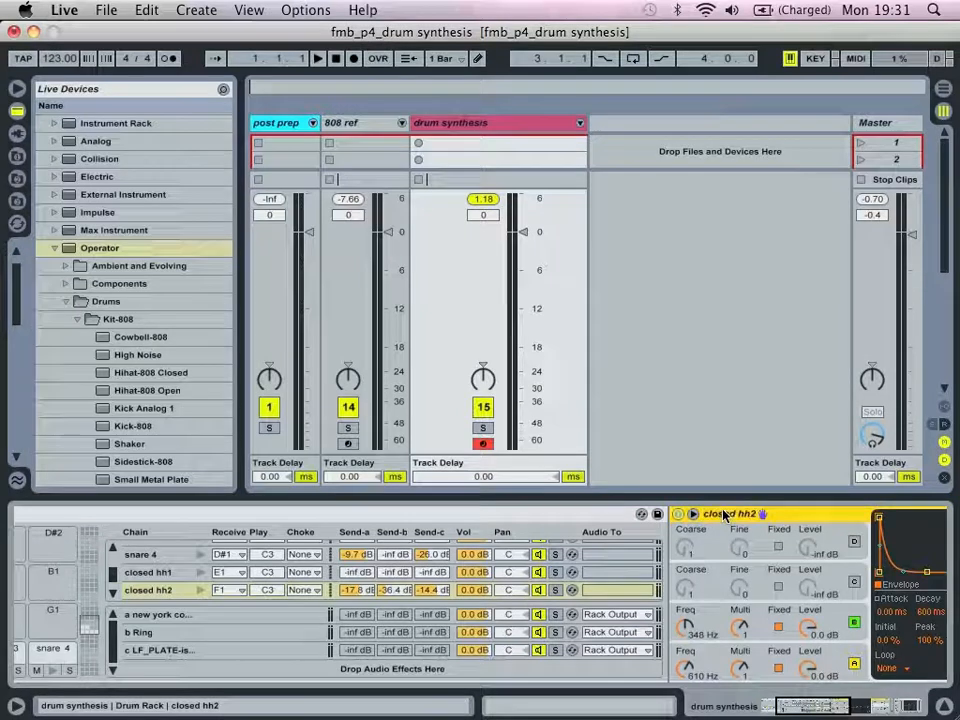
{"action": "mouse_move", "coordinate": [755, 558]}
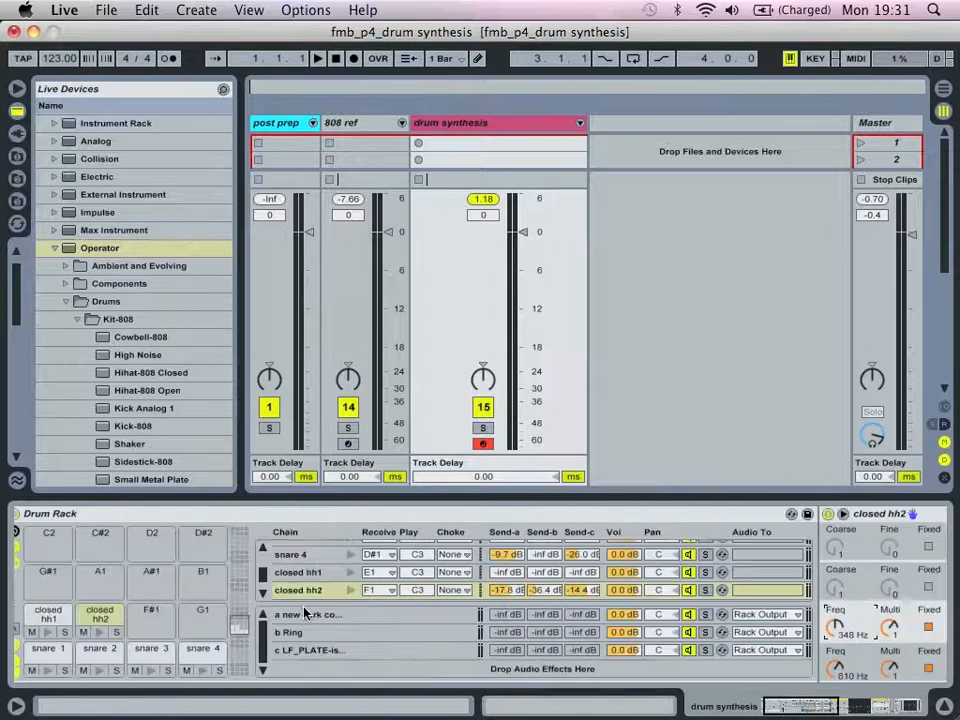
Step: Collapse the Operator presets and drop a default Operator on an empty pad for hat three
{"action": "left_click", "coordinate": [54, 247]}
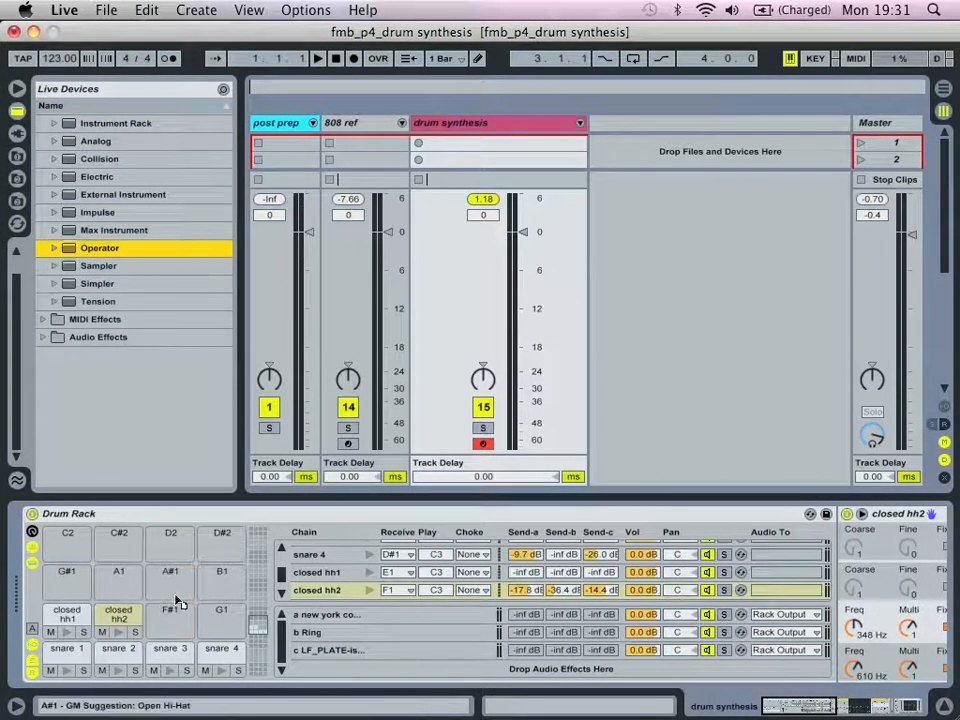
{"action": "left_click", "coordinate": [170, 613]}
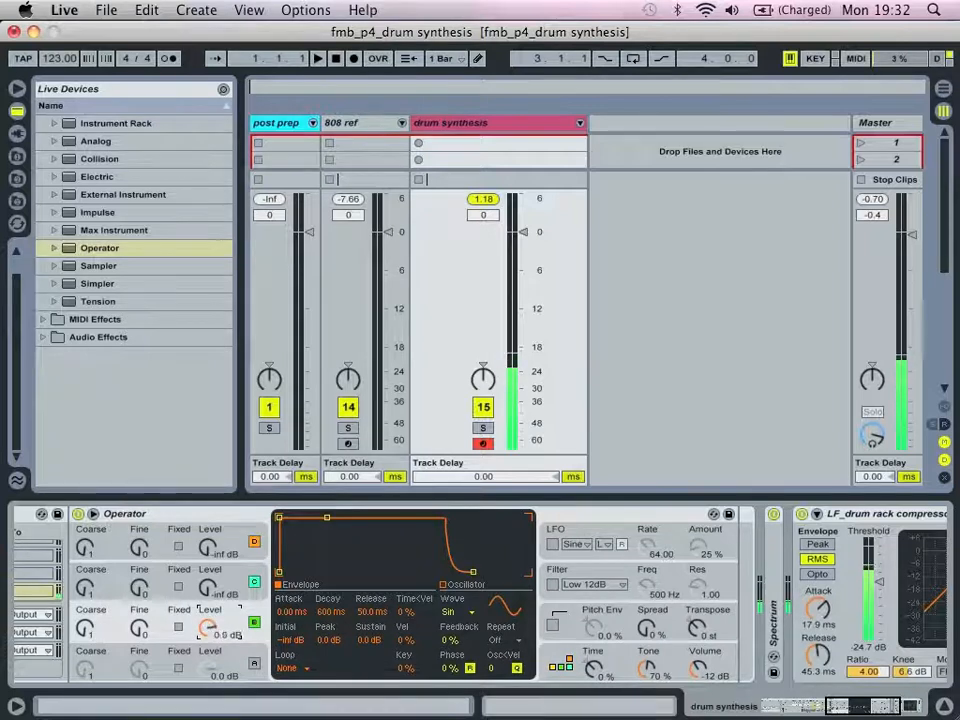
Step: Give oscillator C a short-decay square wave at fixed 567 Hz, and fix oscillator B at 212 Hz
{"action": "left_click", "coordinate": [458, 611]}
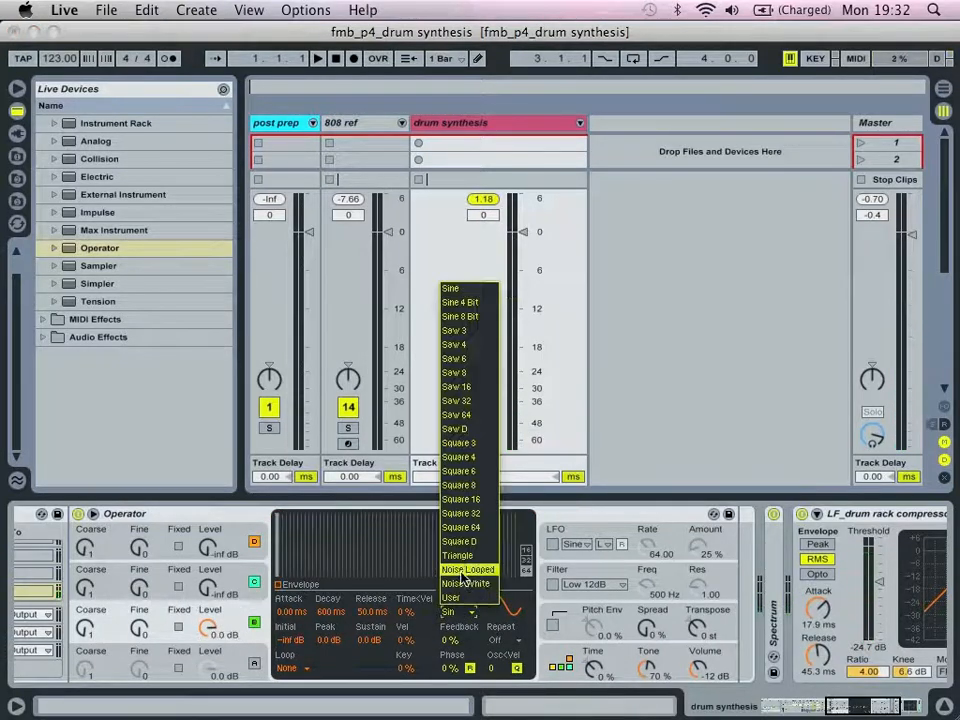
{"action": "left_click", "coordinate": [467, 583]}
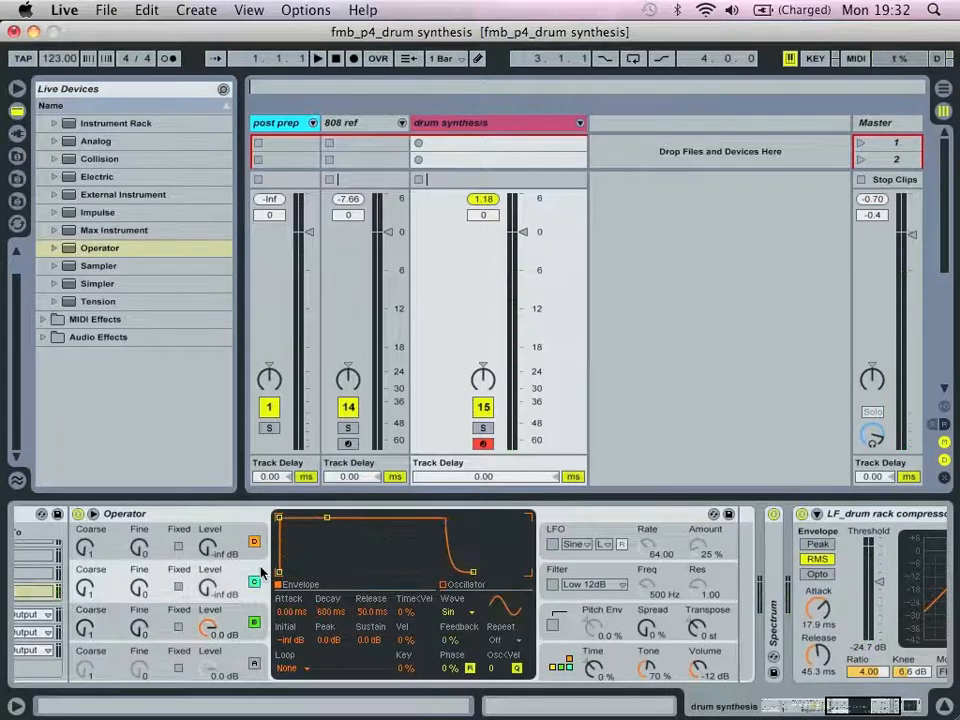
{"action": "left_click", "coordinate": [456, 611]}
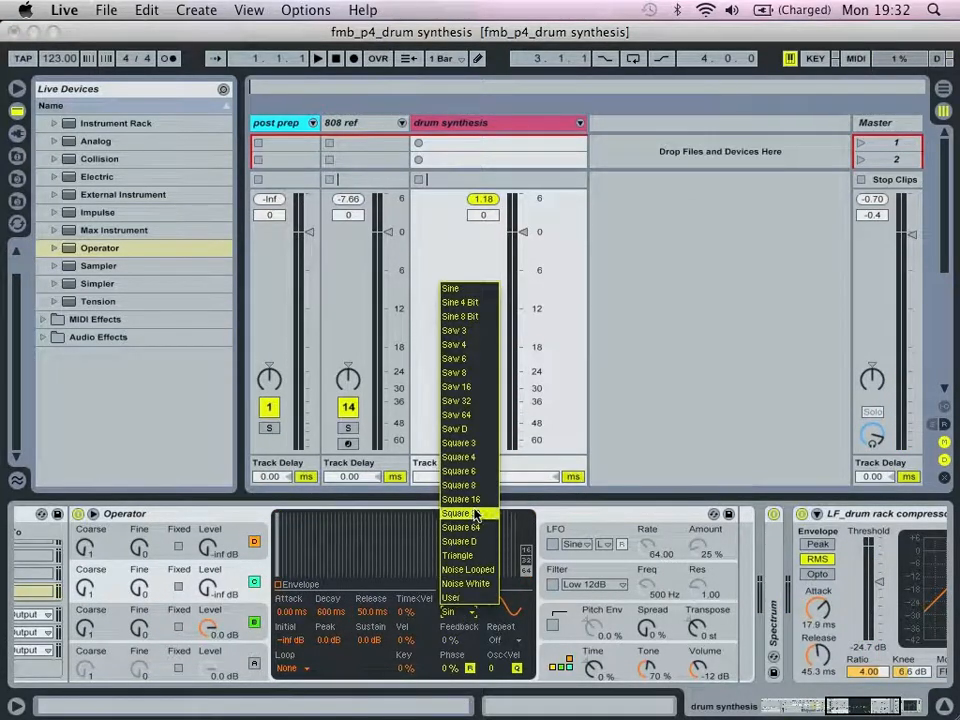
{"action": "left_click", "coordinate": [462, 498]}
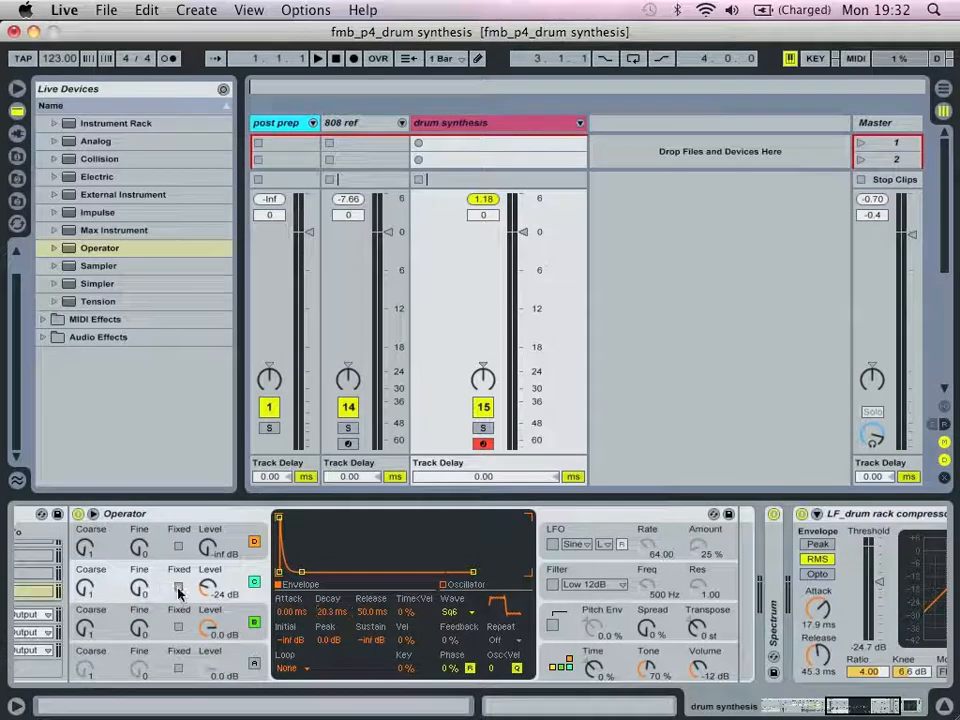
{"action": "left_click", "coordinate": [178, 587]}
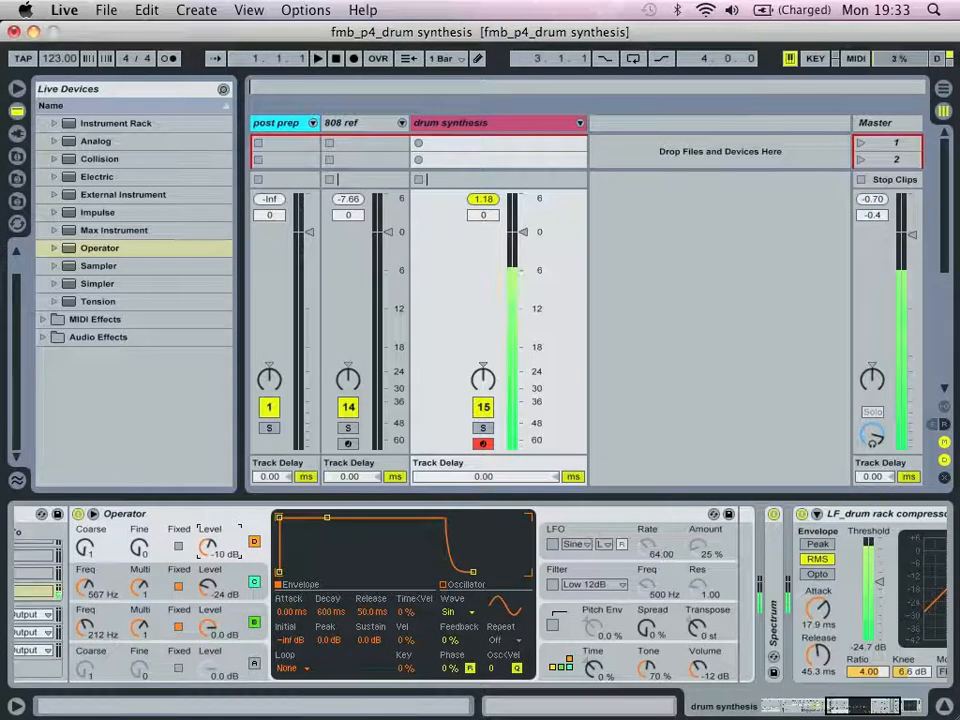
Step: Set oscillator D to fixed Noise Looped at 276 Hz; D at -0.3 dB, C at -7.5 dB
{"action": "left_click", "coordinate": [460, 611]}
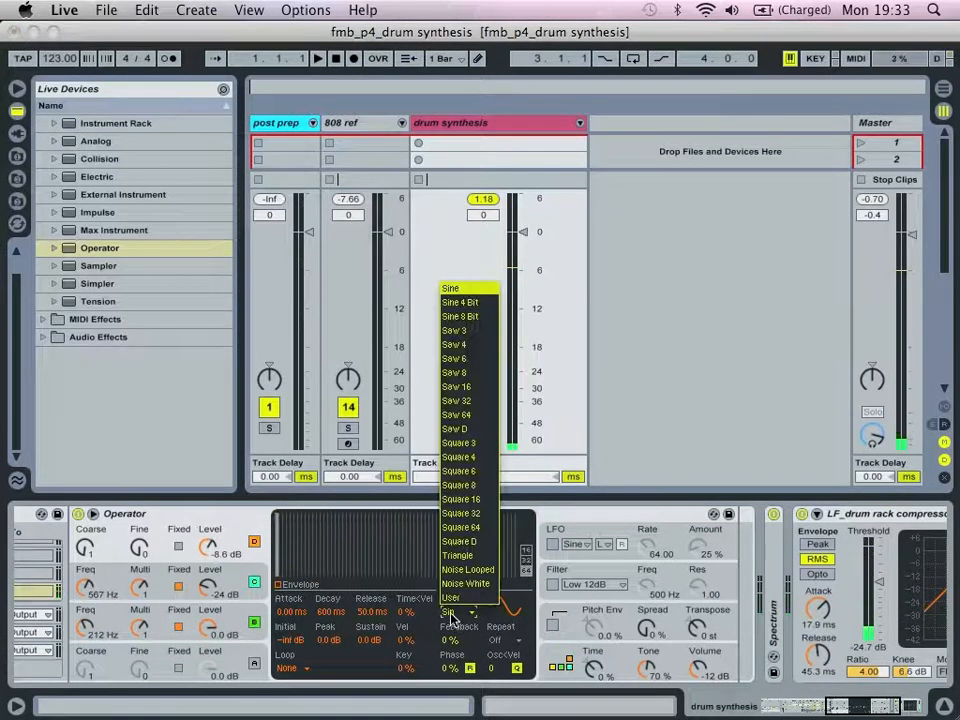
{"action": "left_click", "coordinate": [458, 611]}
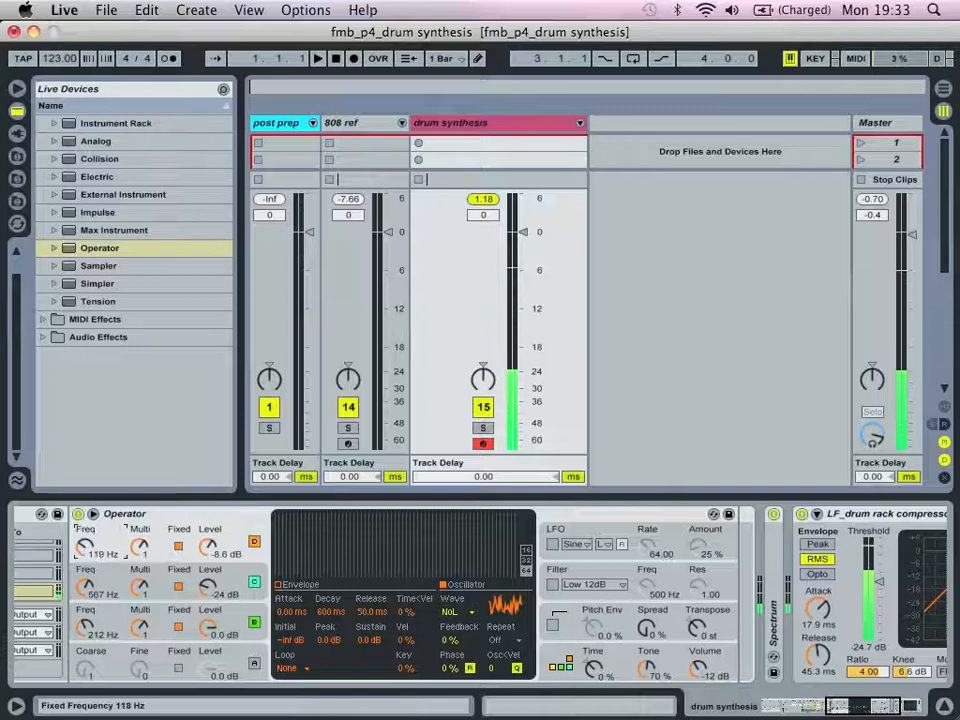
{"action": "left_click_drag", "start_coordinate": [83, 545], "coordinate": [83, 525]}
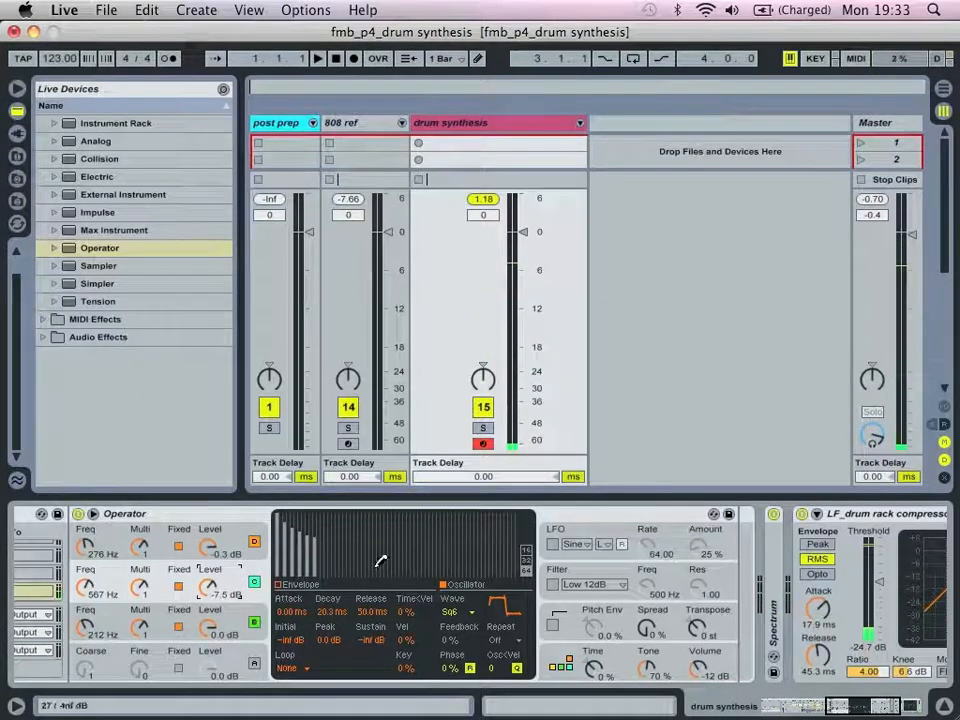
Step: Set the Operator filter type to High 24dB
{"action": "left_click", "coordinate": [595, 584]}
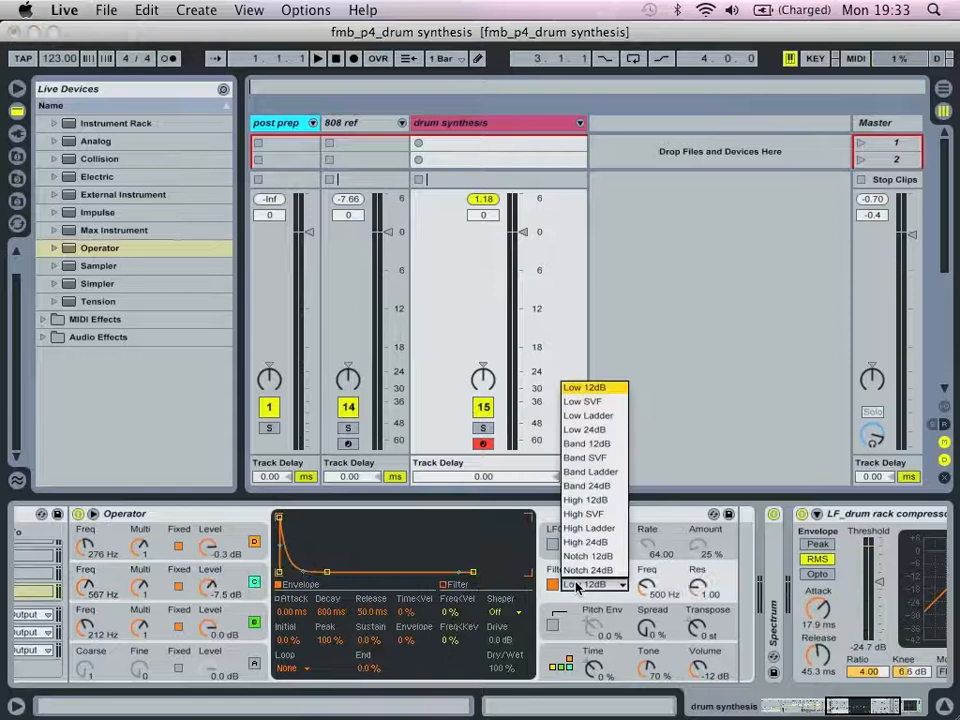
{"action": "left_click", "coordinate": [584, 541]}
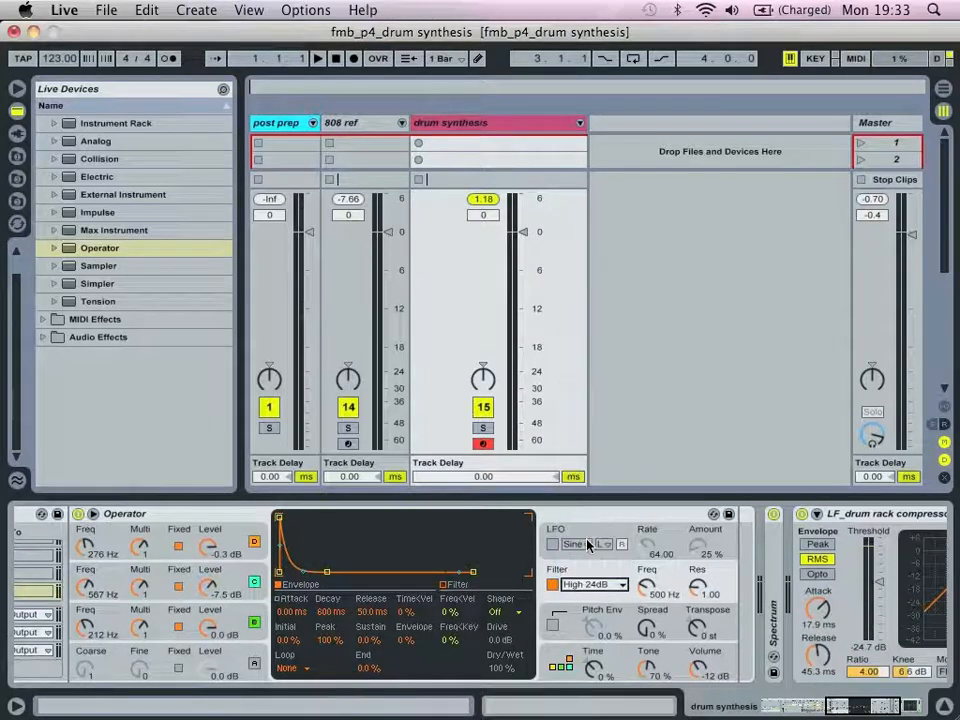